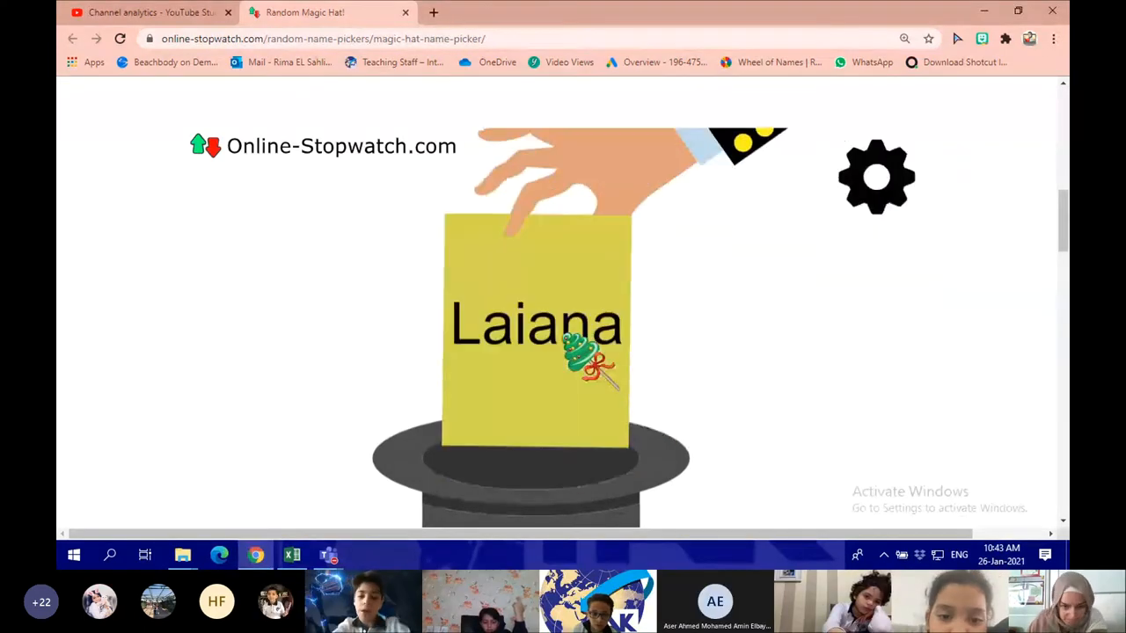
{"action": "mouse_move", "coordinate": [328, 554]}
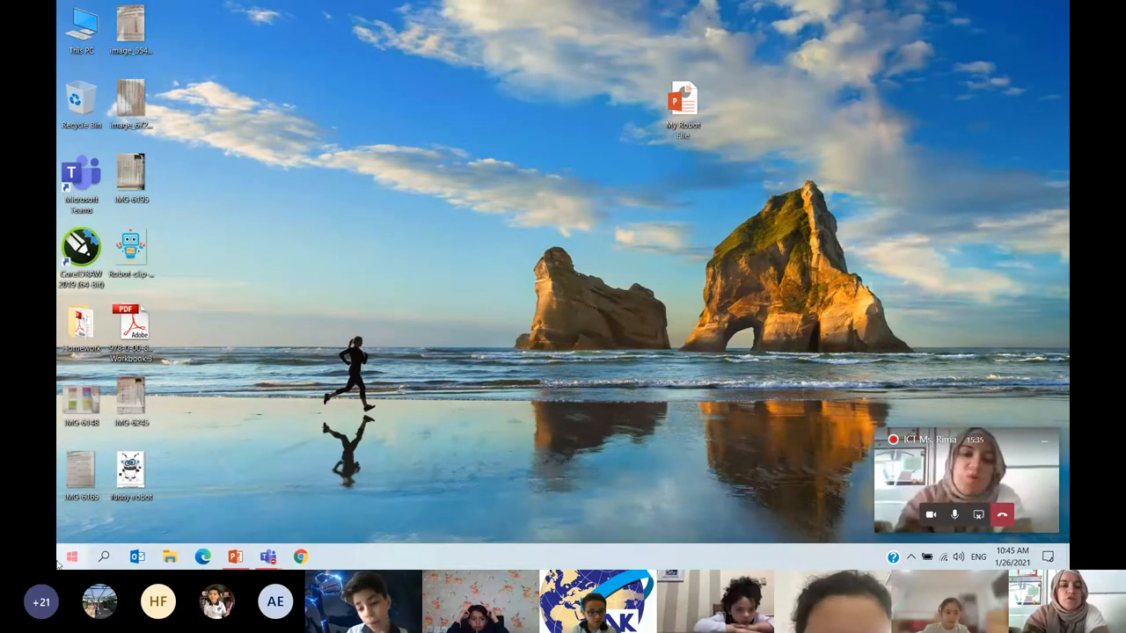
Launch PowerPoint 2016 from Start search and begin the title slide 'MY Robot' with subtitle 'Lilly'.
{"action": "left_click", "coordinate": [72, 556]}
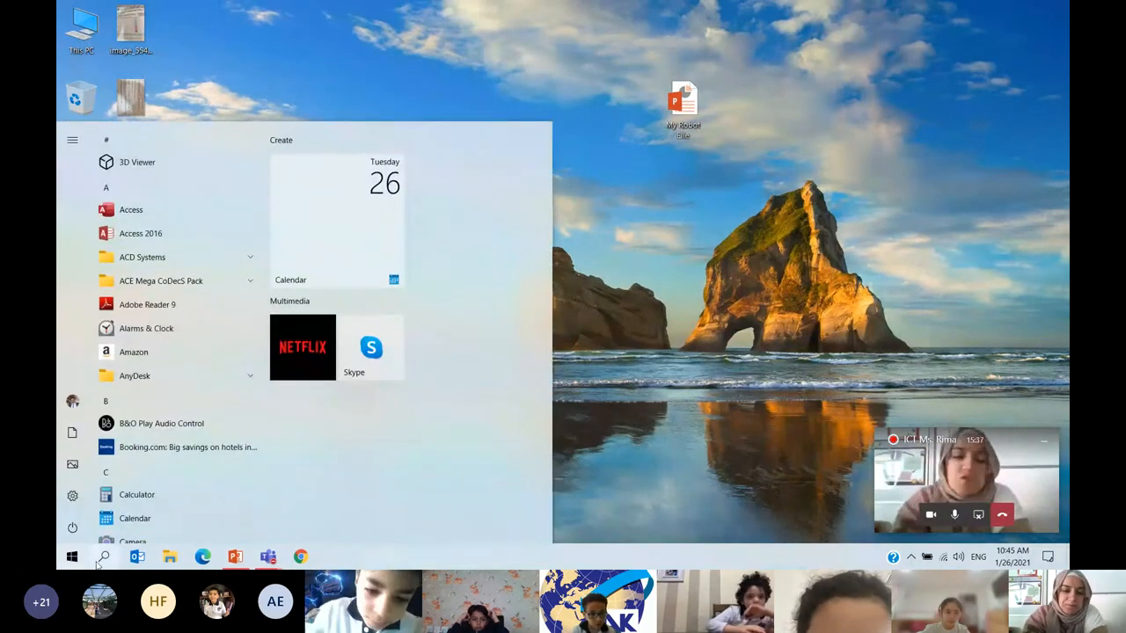
{"action": "left_click", "coordinate": [102, 556]}
{"action": "type", "text": "po"}
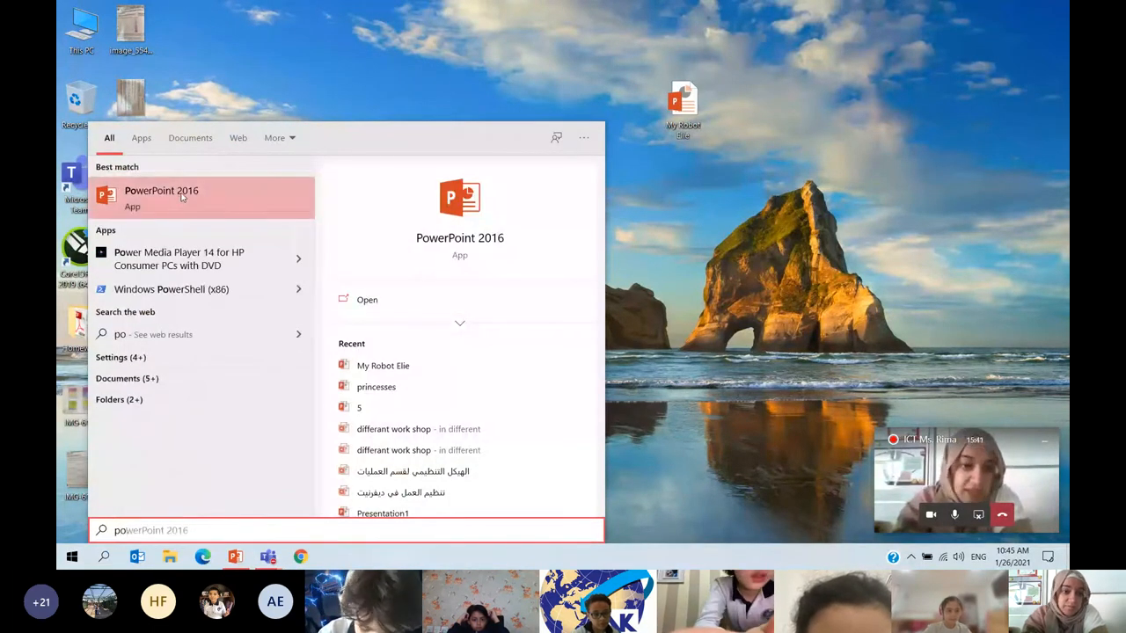
{"action": "left_click", "coordinate": [162, 197]}
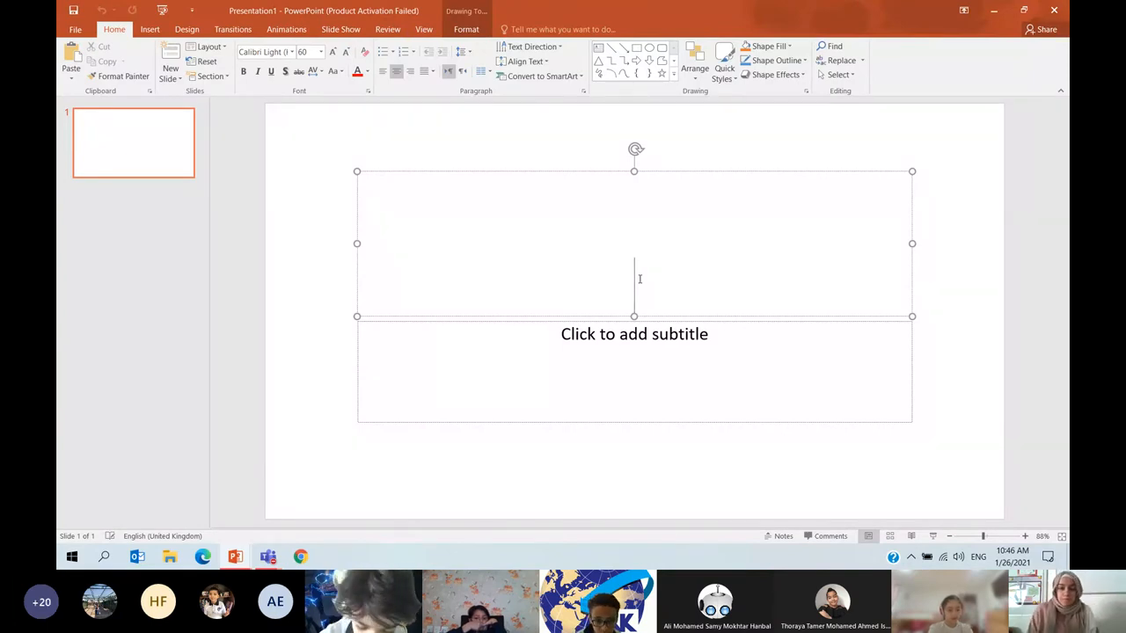
{"action": "type", "text": "Robo"}
{"action": "left_click", "coordinate": [633, 370]}
{"action": "type", "text": "Lilly"}
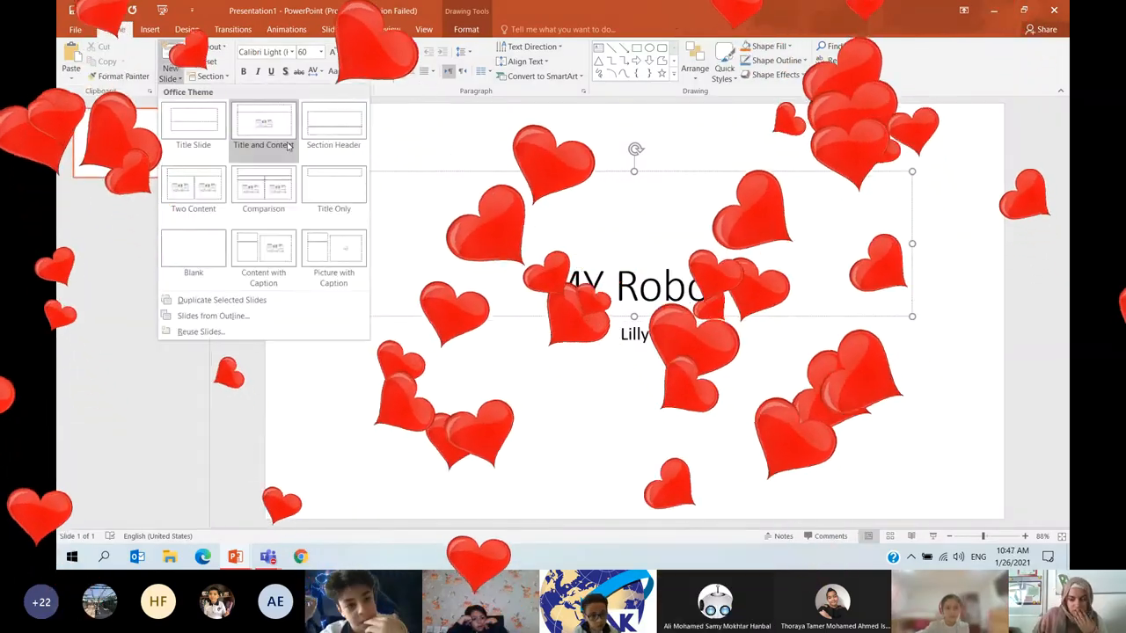
Add a Title and Content slide reading 'MY Robot Lilly' with bullet 'MY Robot is so Funny', then a third slide.
{"action": "left_click", "coordinate": [264, 123]}
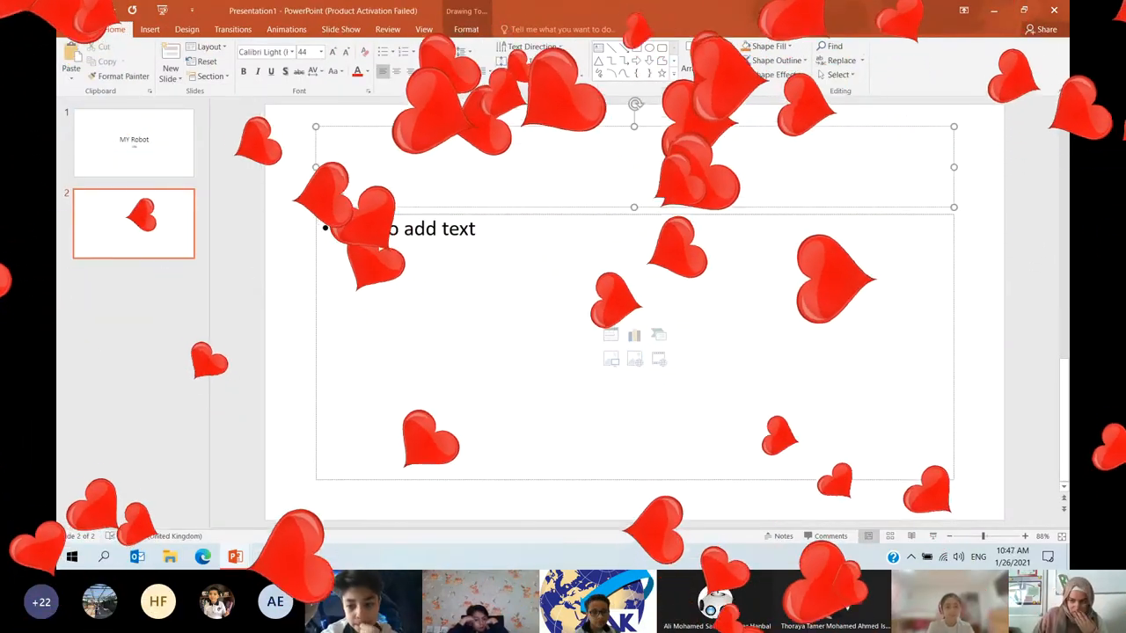
{"action": "type", "text": "MY Robot i"}
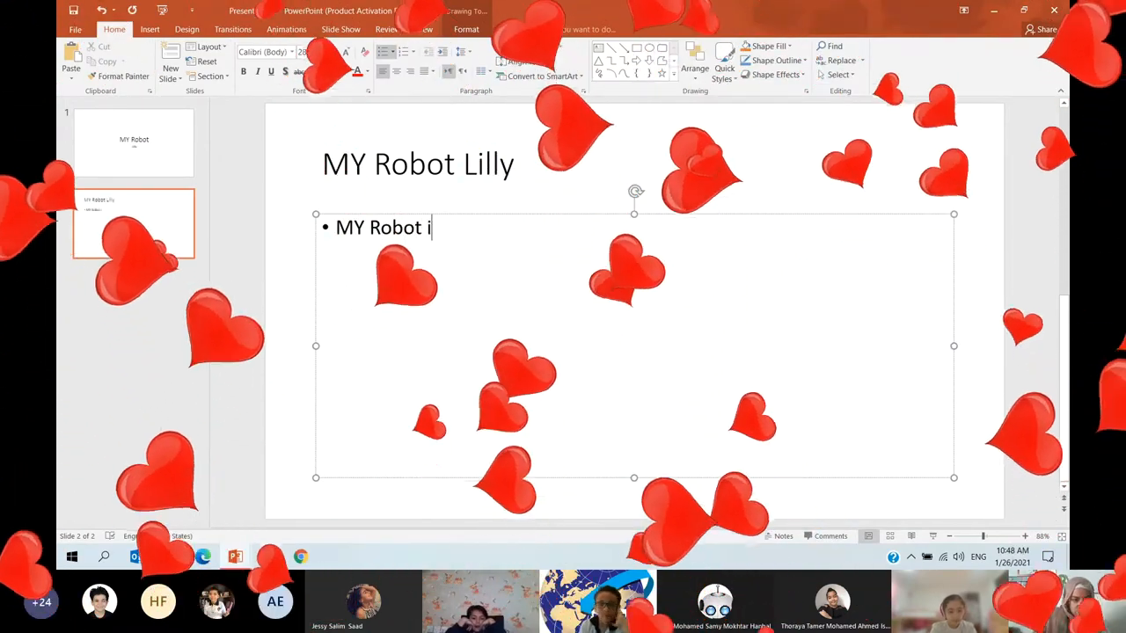
{"action": "type", "text": "s so Funny"}
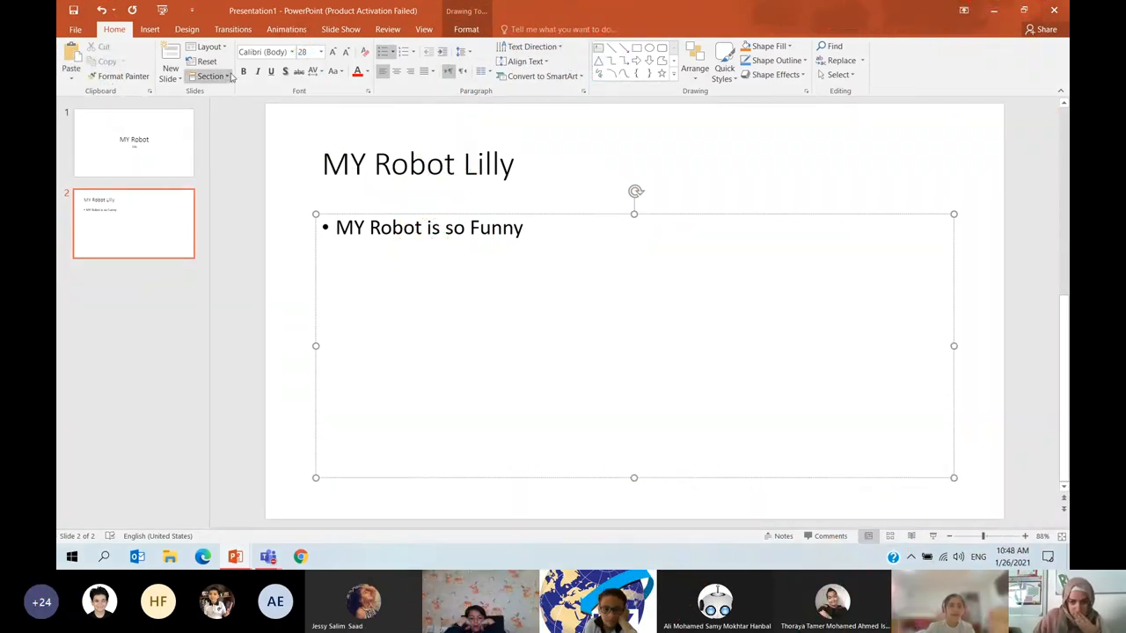
{"action": "left_click", "coordinate": [336, 227]}
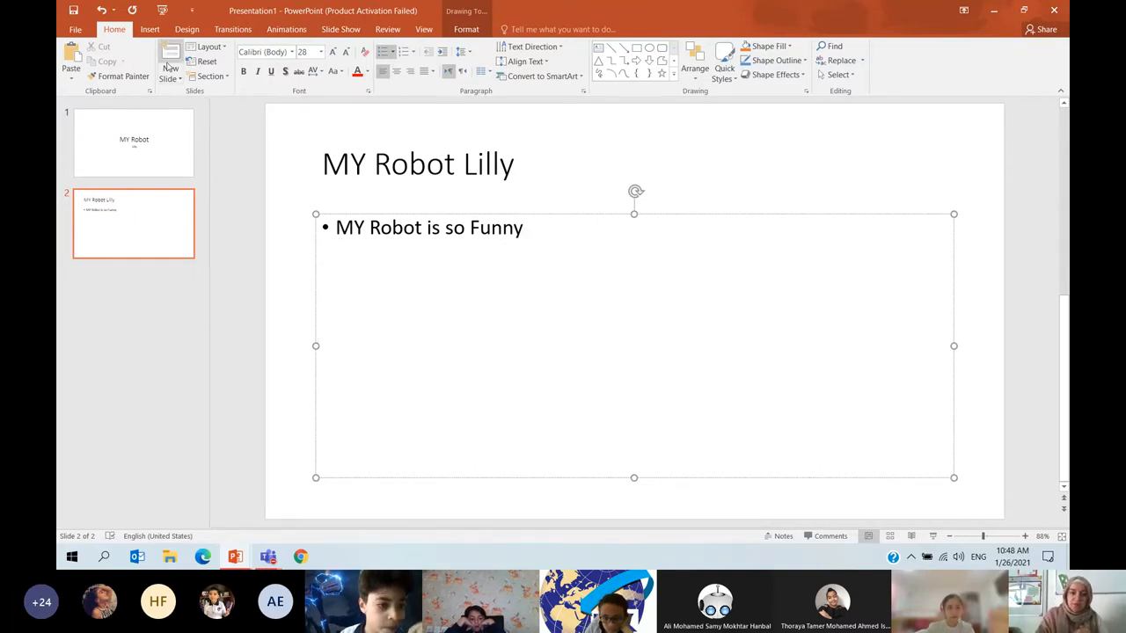
{"action": "left_click", "coordinate": [169, 67]}
{"action": "type", "text": "My Robo"}
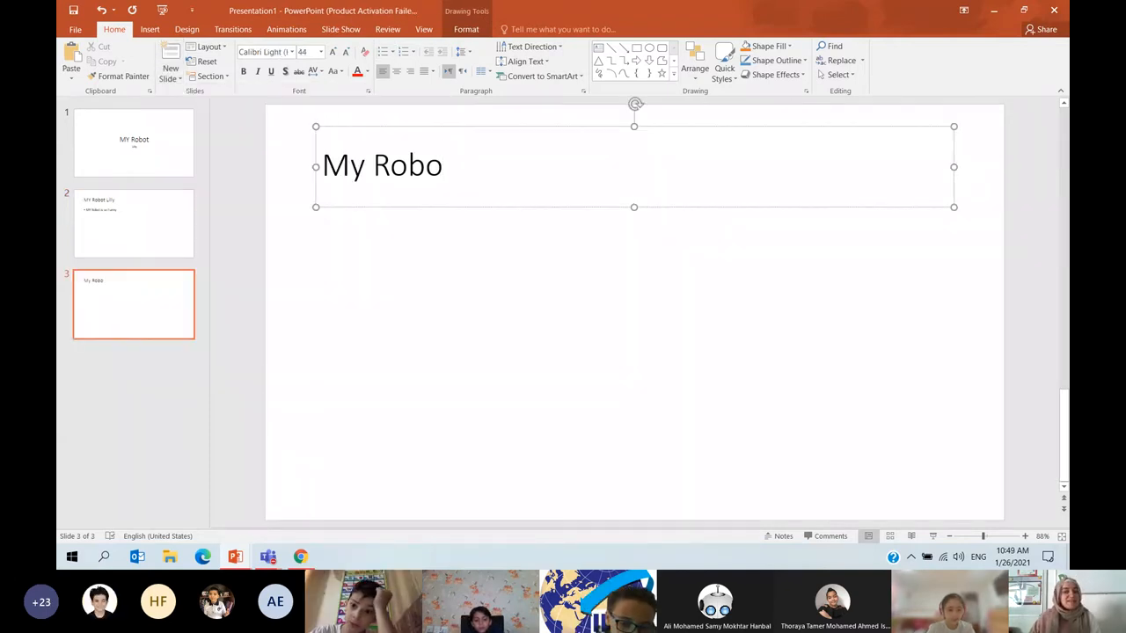
Give the third slide the title 'My Robot Li'.
{"action": "type", "text": "t"}
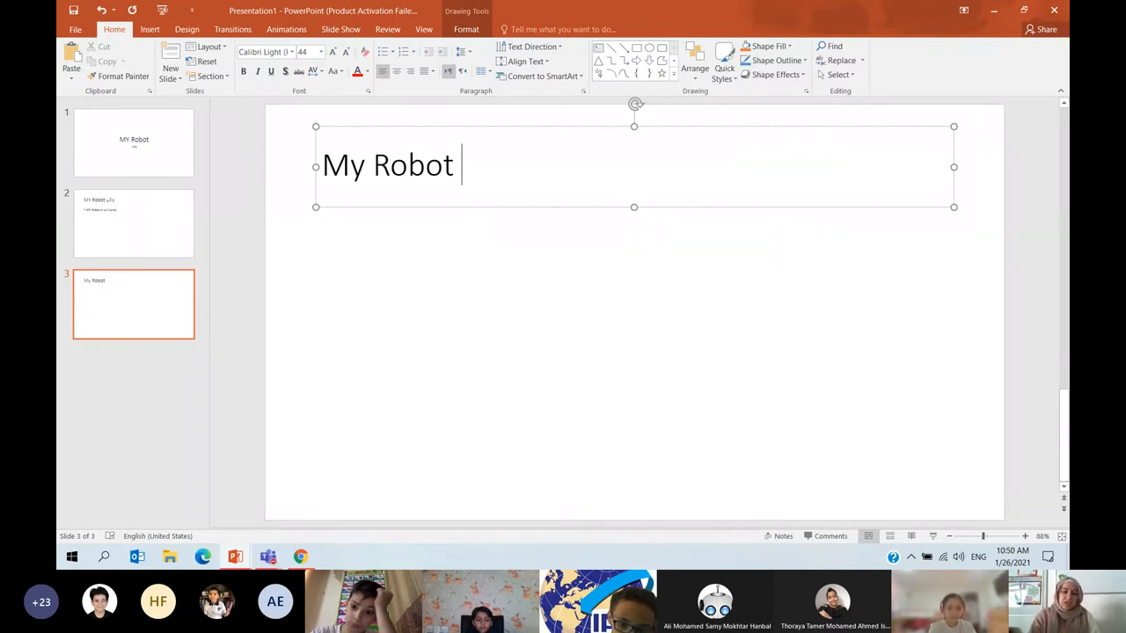
{"action": "type", "text": "L"}
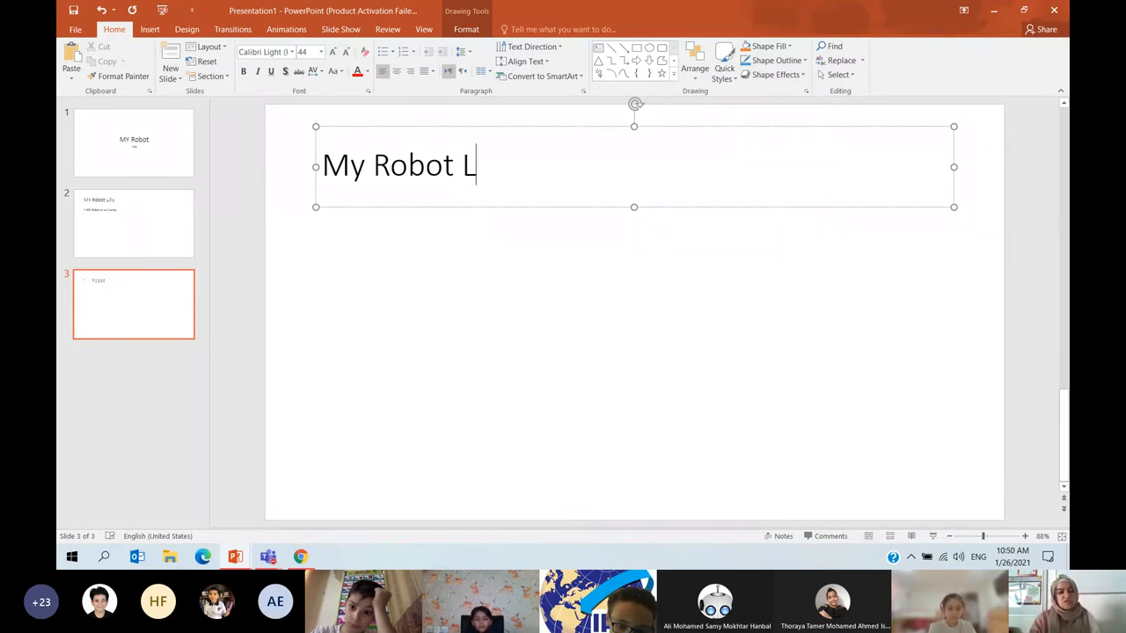
{"action": "type", "text": "i"}
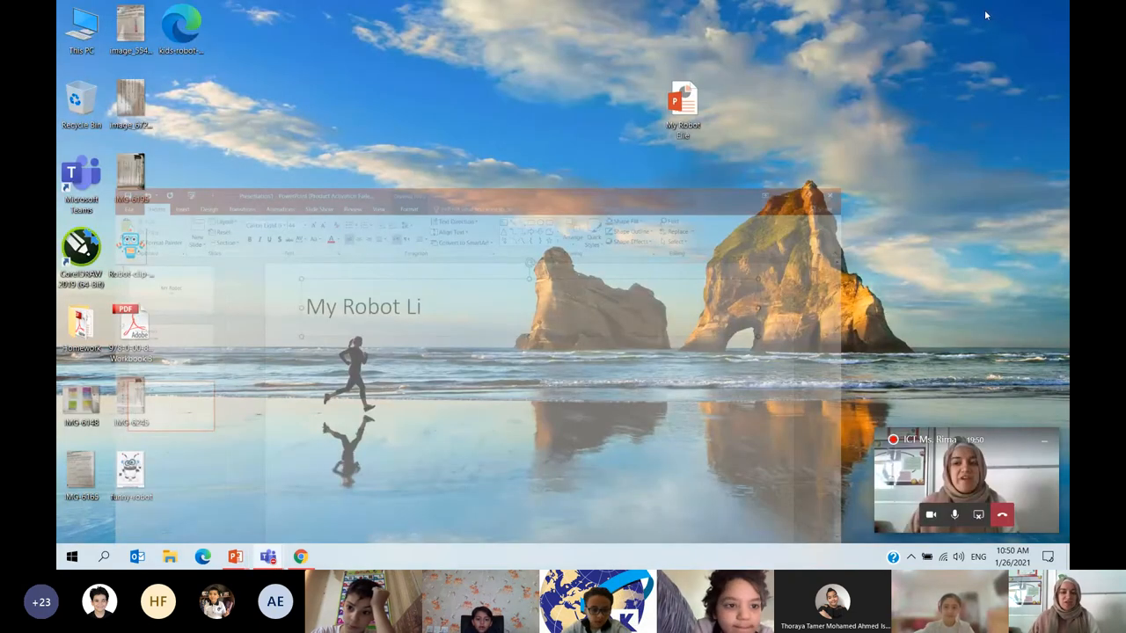
Create a new Blank Presentation in PowerPoint.
{"action": "left_click", "coordinate": [966, 479]}
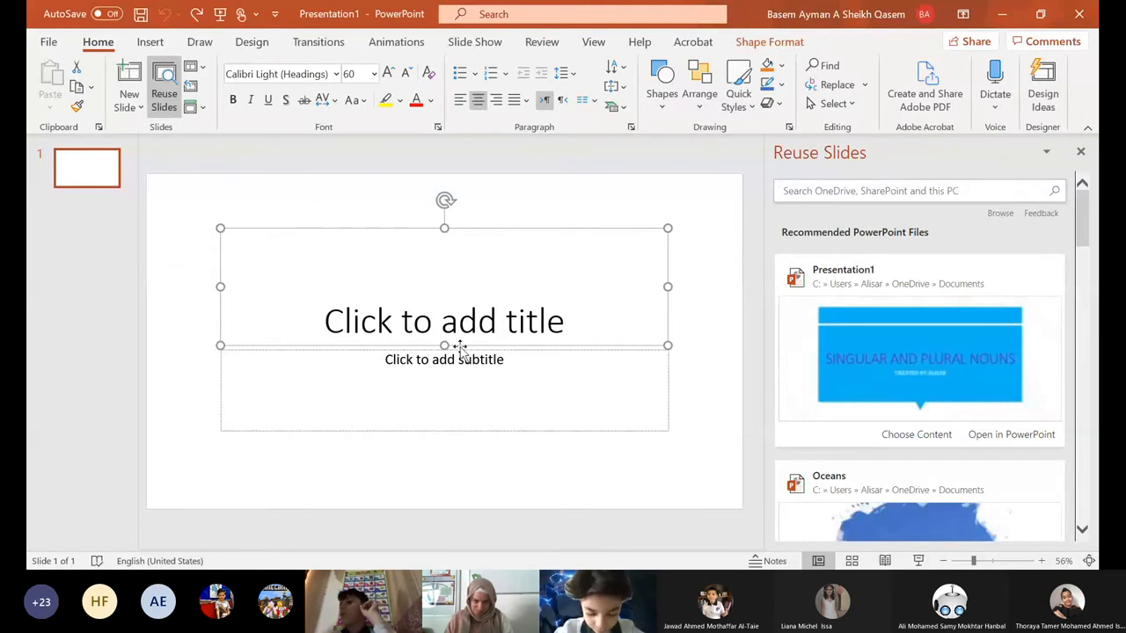
Title slide 1 'My robot robot the best' and add more slides after it.
{"action": "type", "text": "my"}
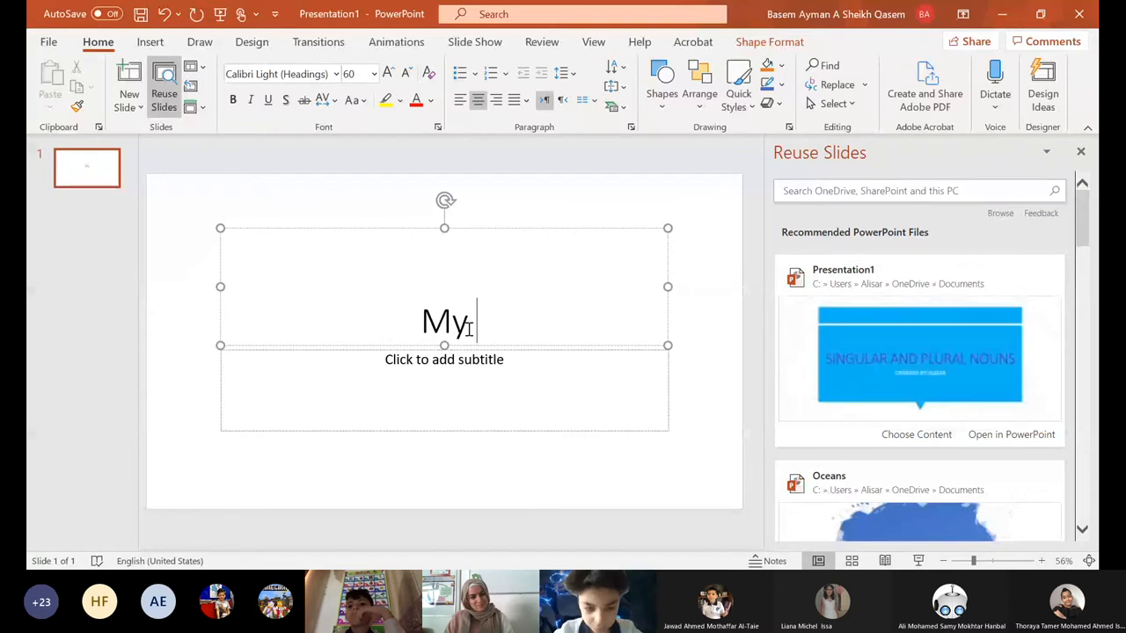
{"action": "type", "text": "robot"}
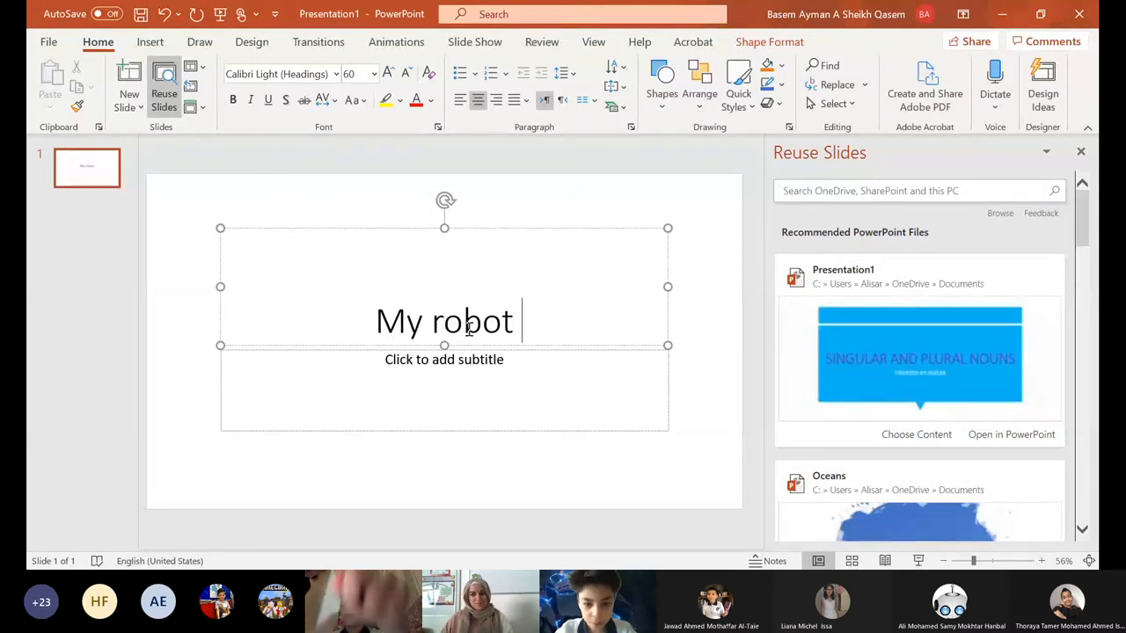
{"action": "type", "text": "r"}
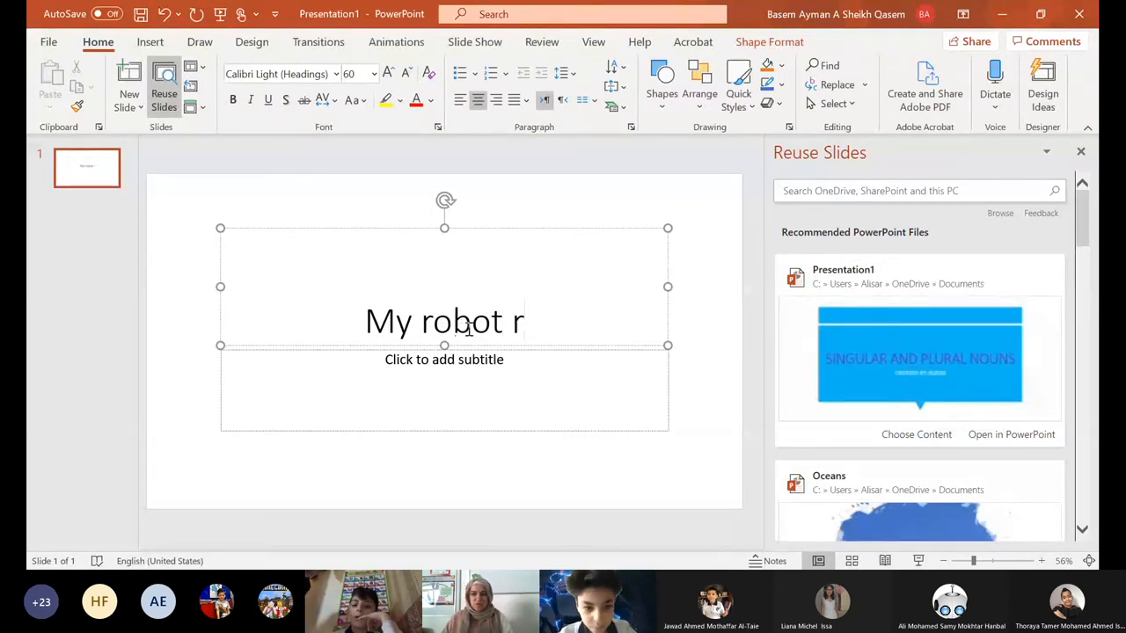
{"action": "type", "text": "obot the best"}
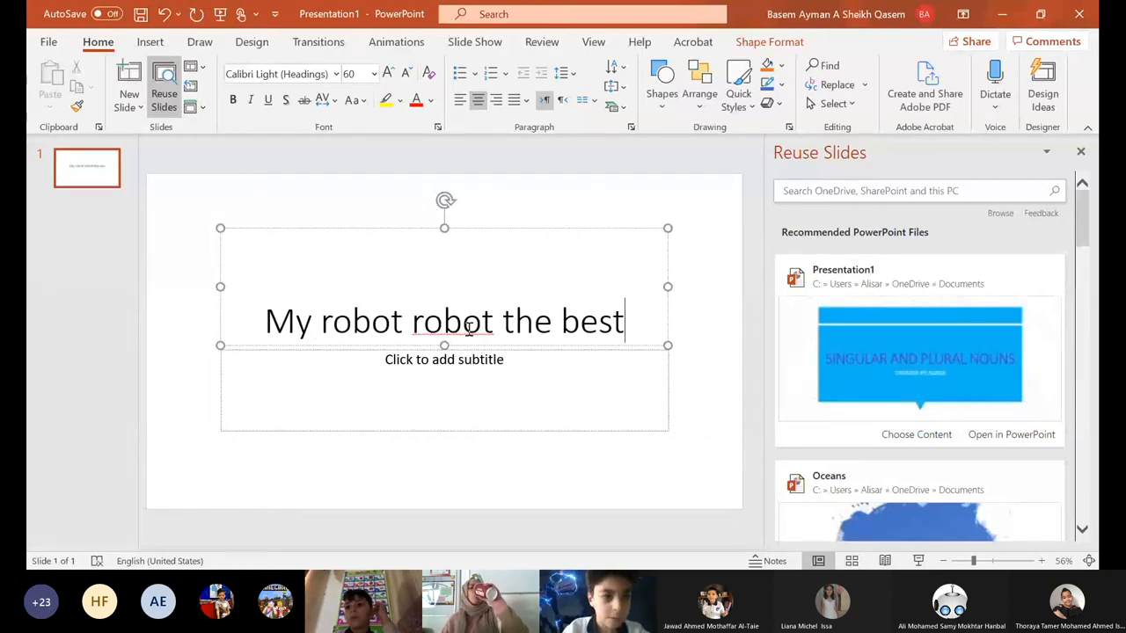
{"action": "left_click", "coordinate": [442, 394]}
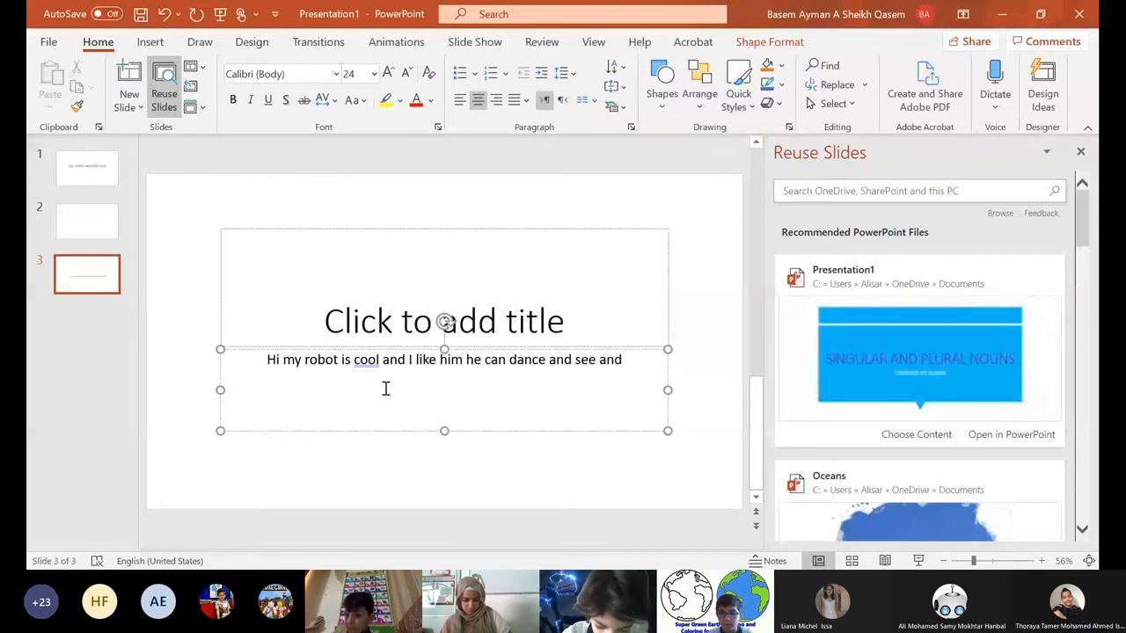
Finish slide 3's sentence with 'popol love' and switch to the empty second slide.
{"action": "type", "text": "popol love"}
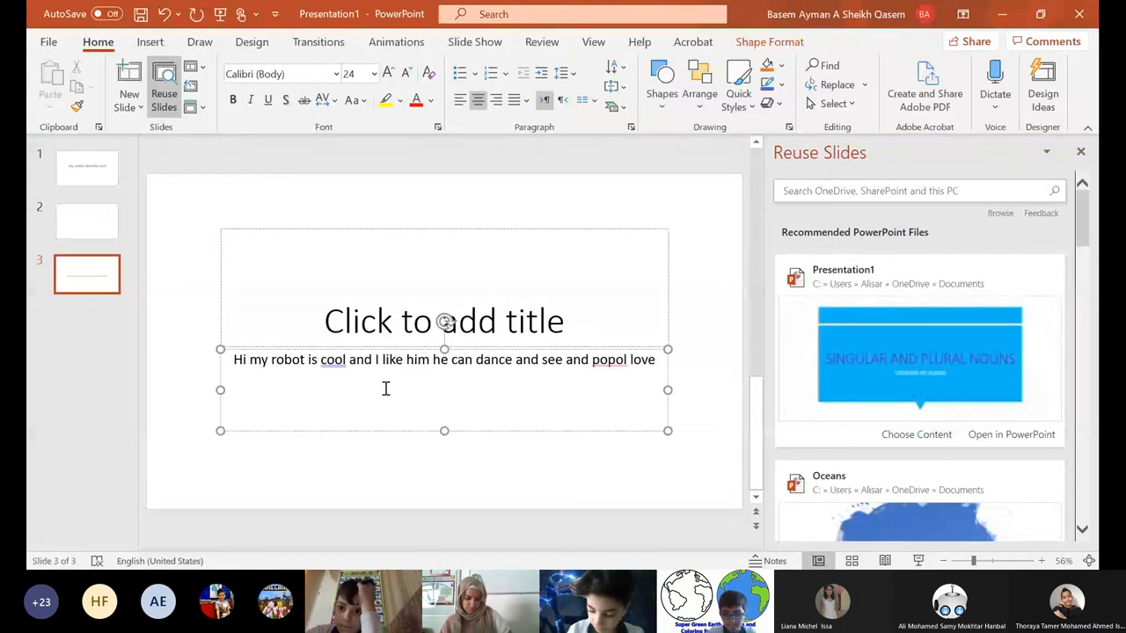
{"action": "left_click", "coordinate": [86, 221]}
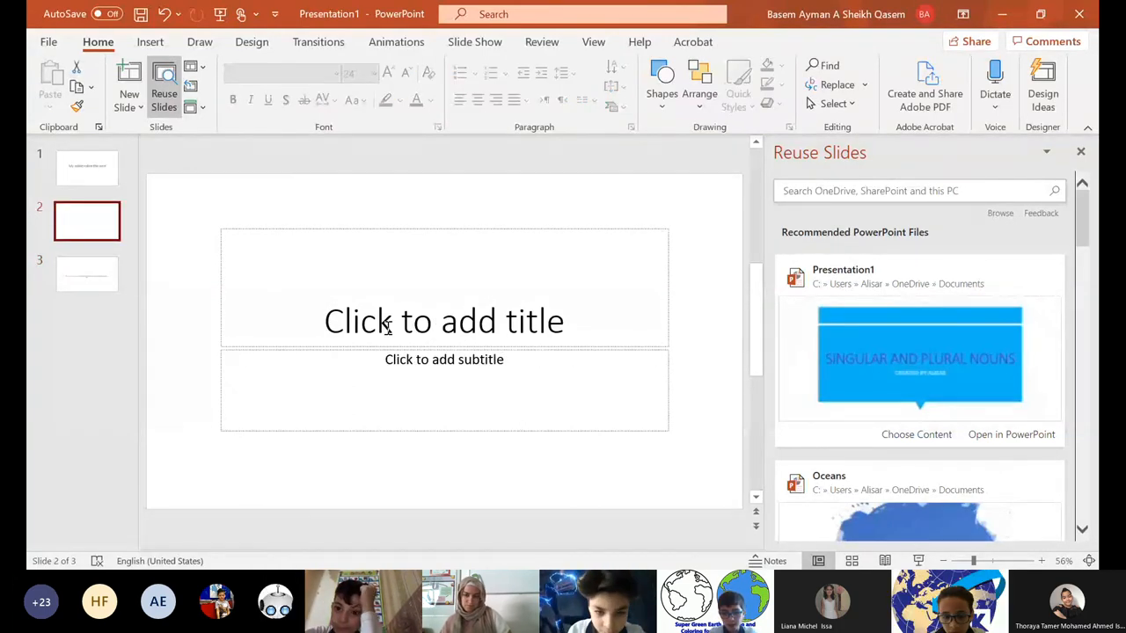
Title slide 2 'Here is a pic of rooobot' and select the inserted robot photo.
{"action": "type", "text": "Here is a pic of rooobot"}
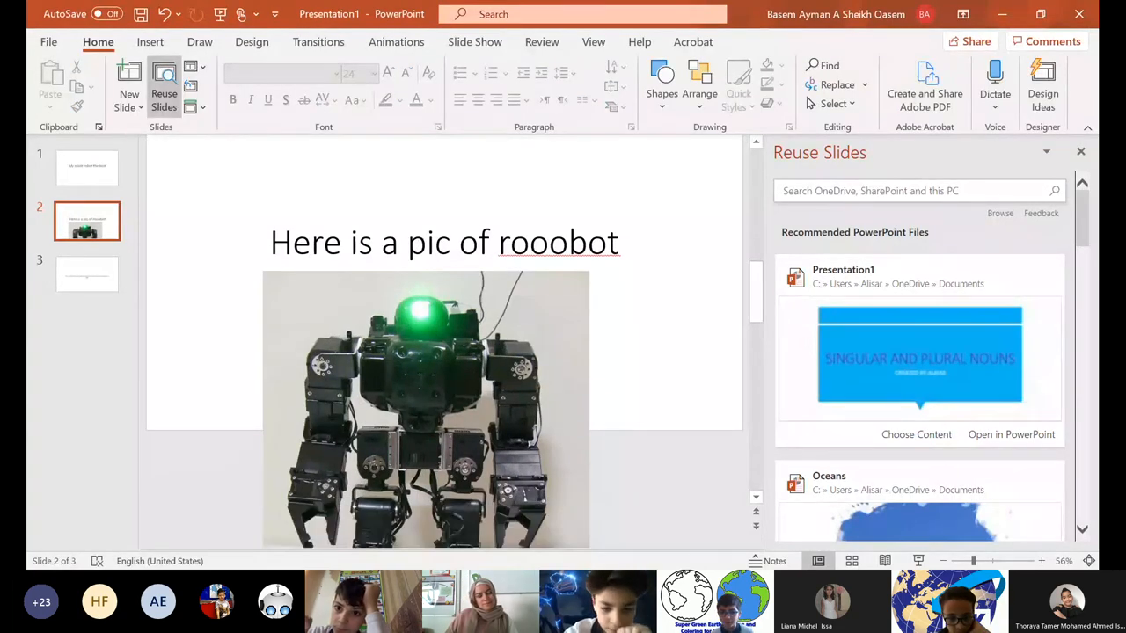
{"action": "left_click", "coordinate": [426, 408]}
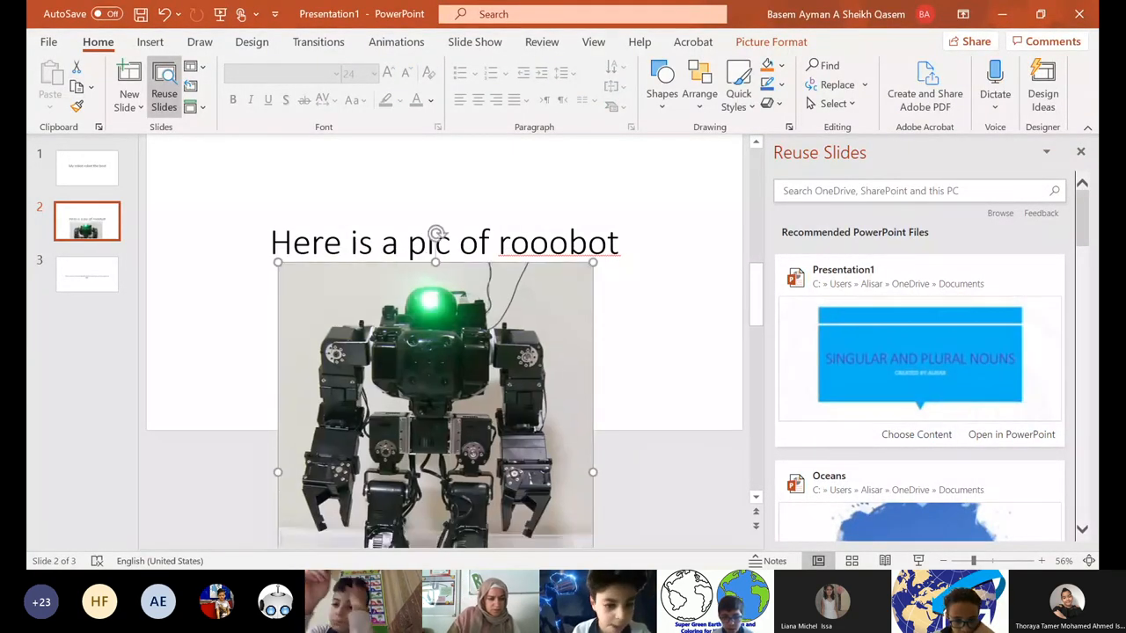